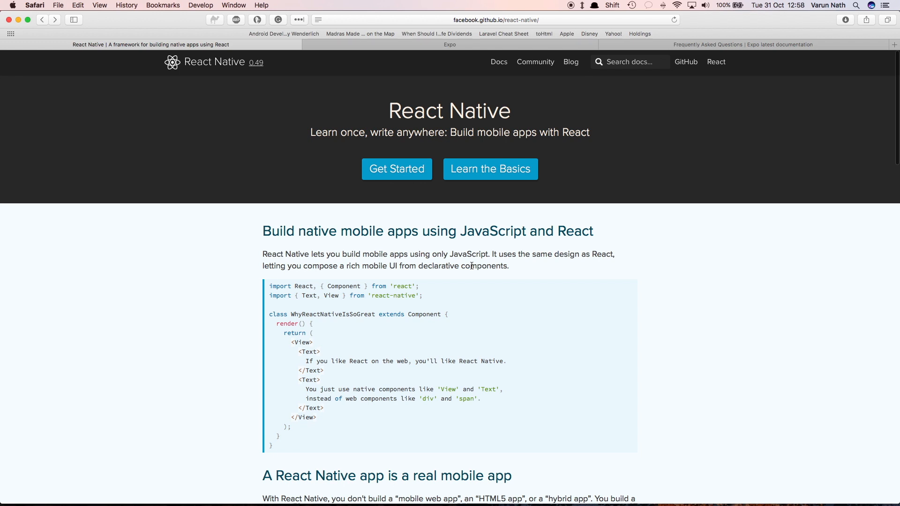
Step: Switch from the React Native homepage tab to the 'Frequently Asked Questions | Expo' tab
left_click(449, 44)
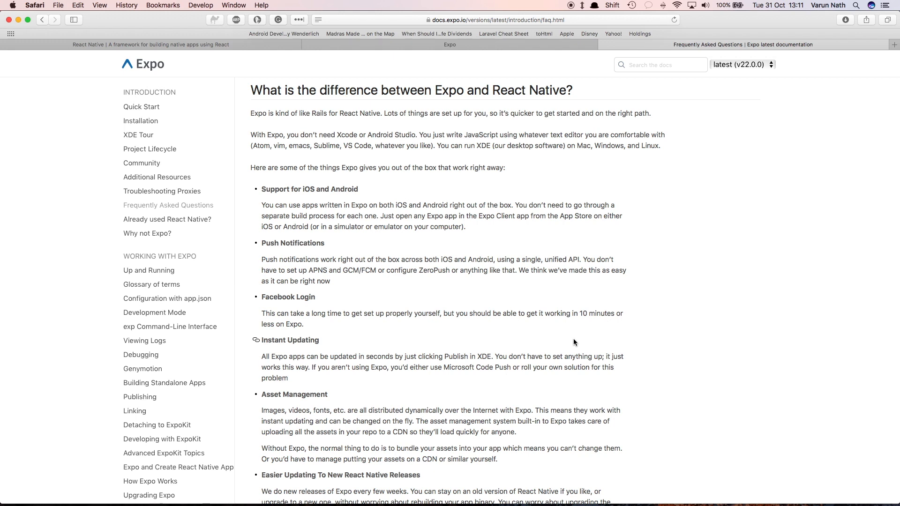
mouse_move(571, 342)
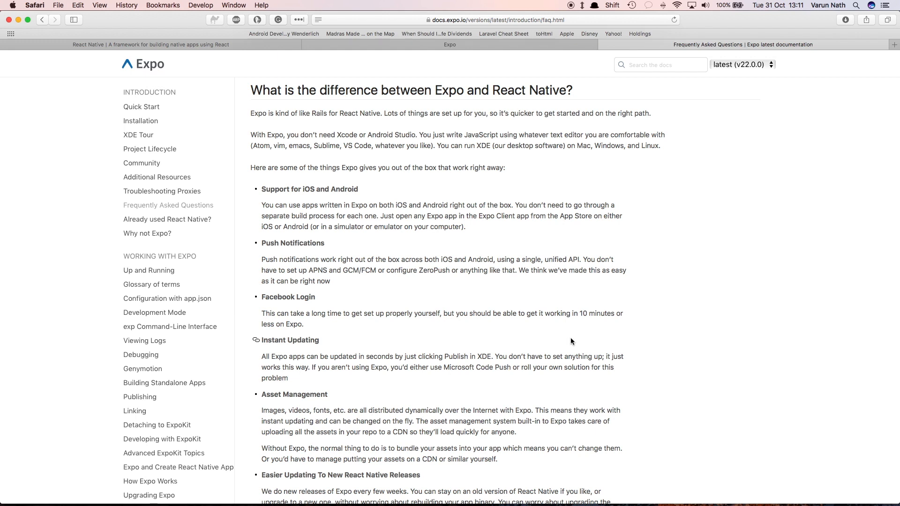
left_click_drag(286, 134, 402, 134)
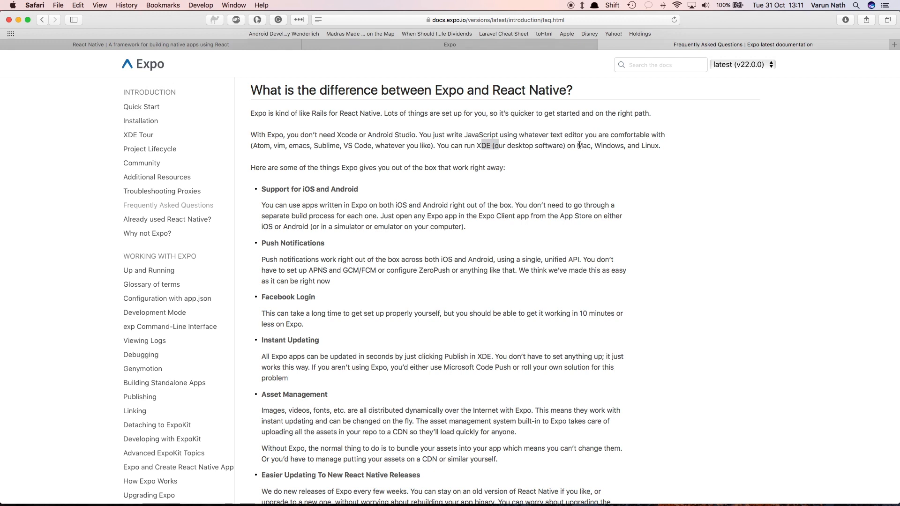
left_click_drag(576, 145, 648, 146)
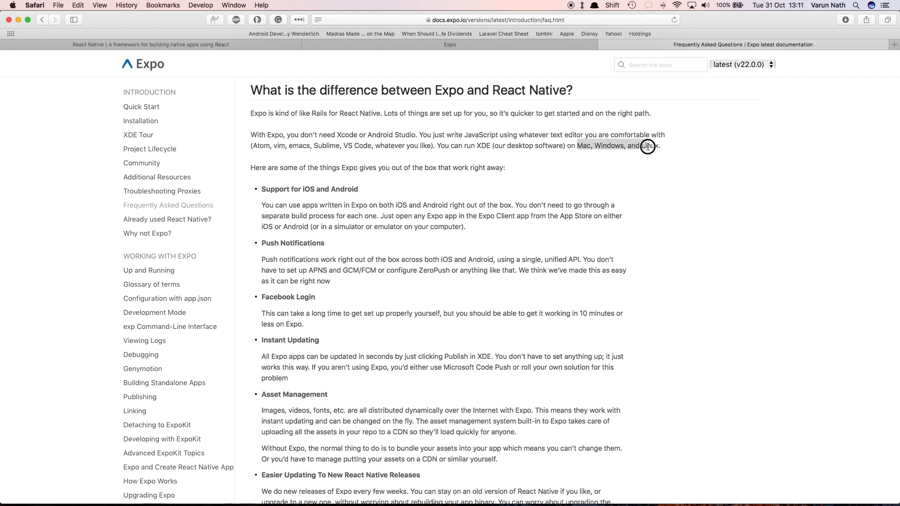
scroll("down", 3)
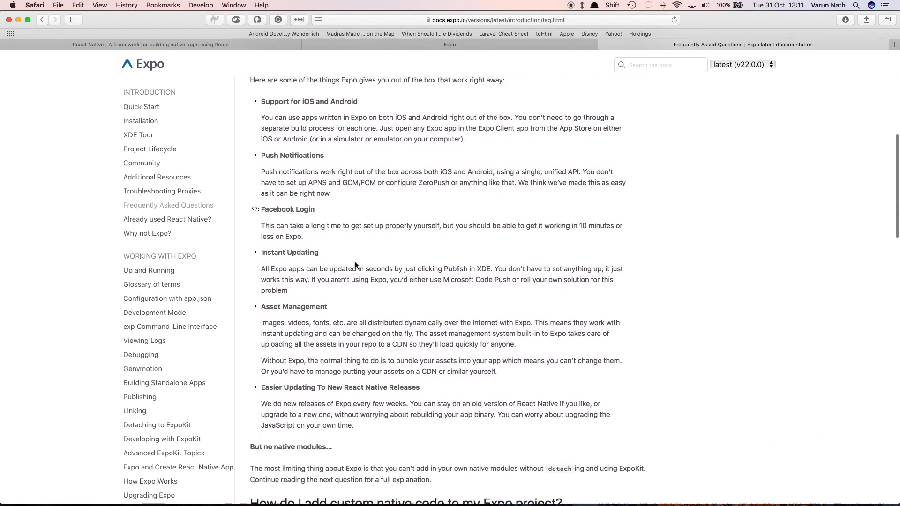
Step: Scroll past Expo's out-of-the-box feature list to the custom native code question
scroll("down", 3)
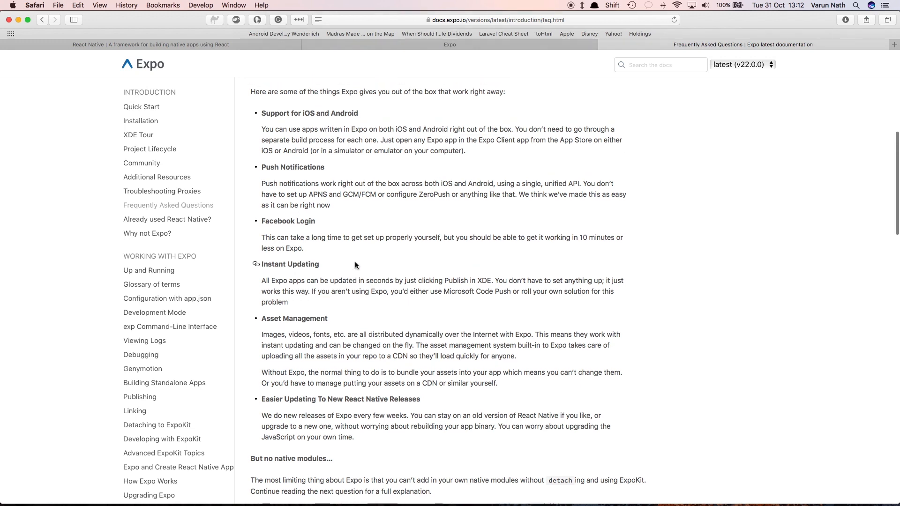
mouse_move(395, 125)
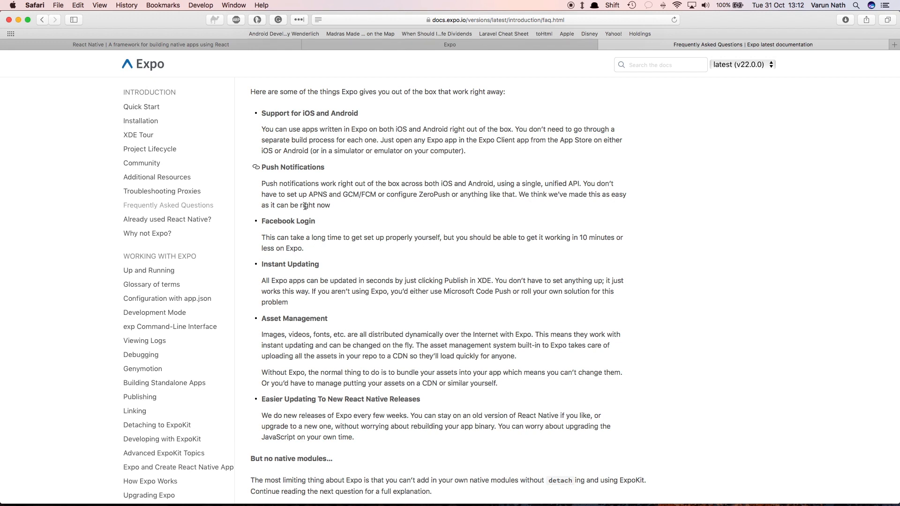
scroll("down", 3)
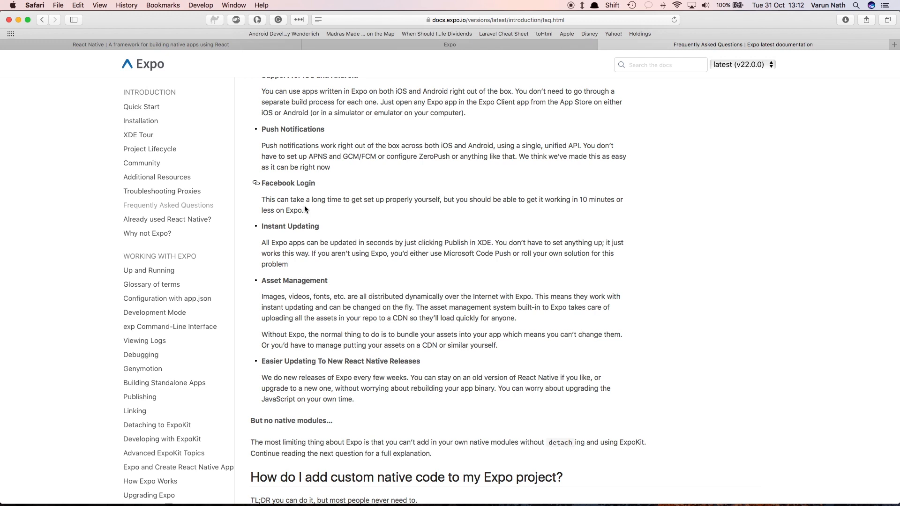
scroll("down", 3)
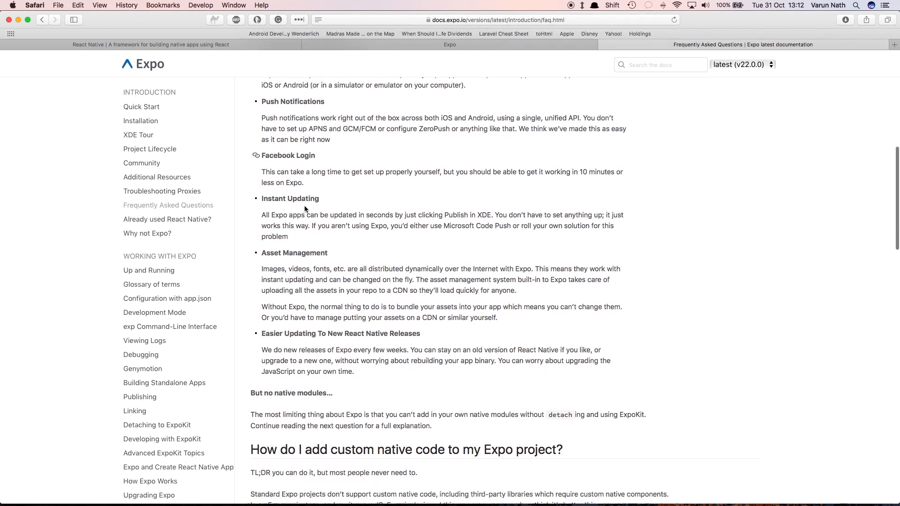
scroll("down", 3)
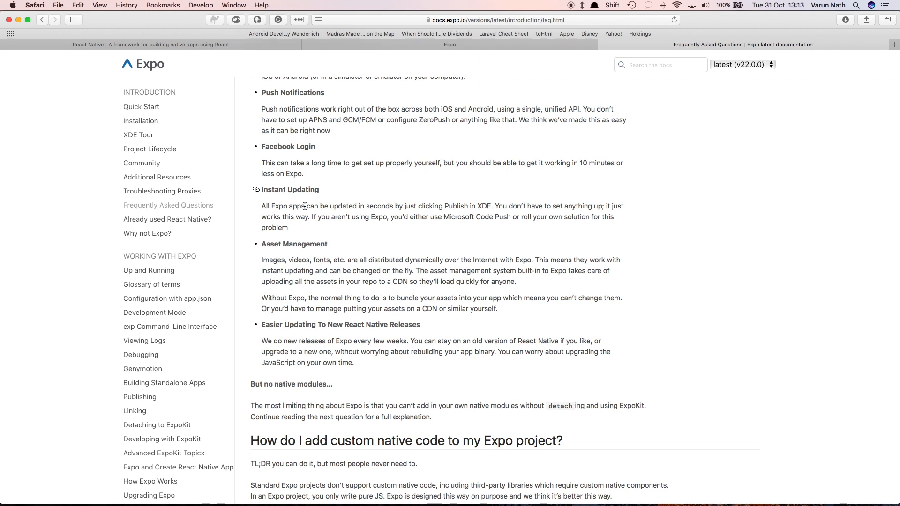
mouse_move(352, 280)
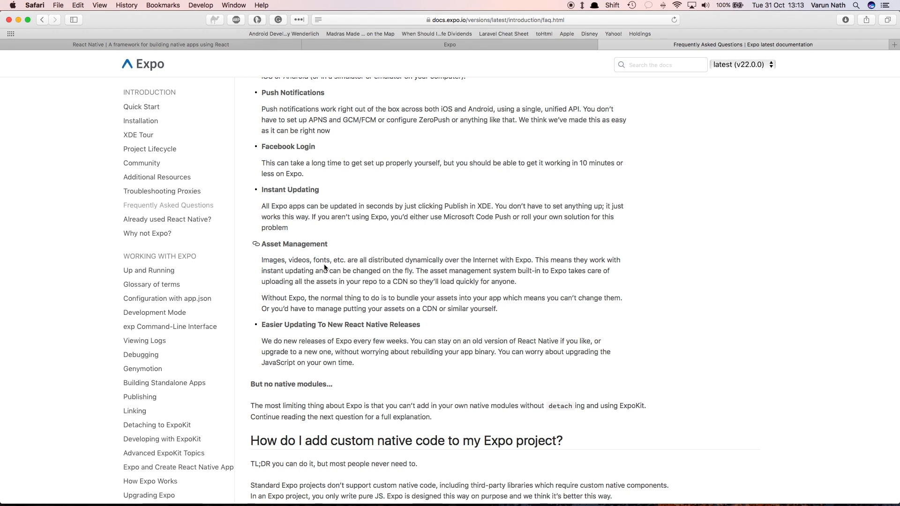
Step: Scroll down to the React-for-web question, return to the top and highlight 'Expo' in the pricing answer
scroll("down", 3)
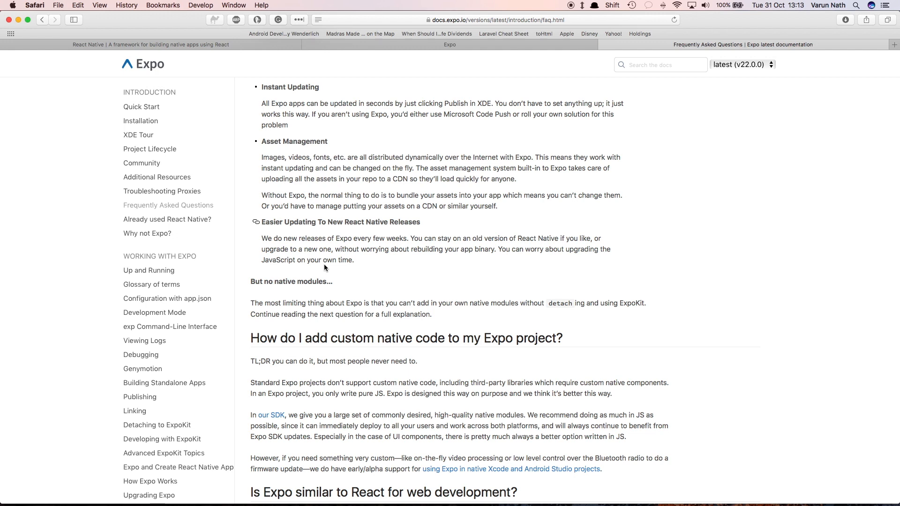
scroll("down", 3)
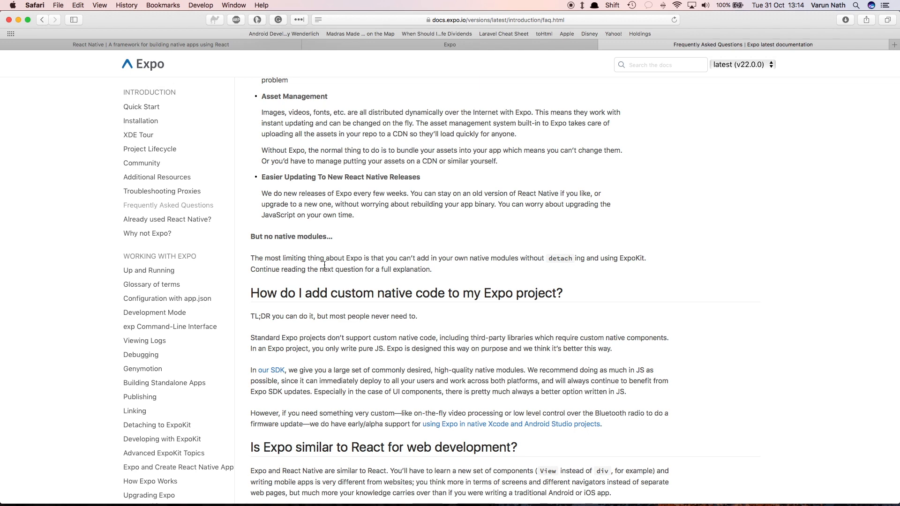
scroll("up", 3)
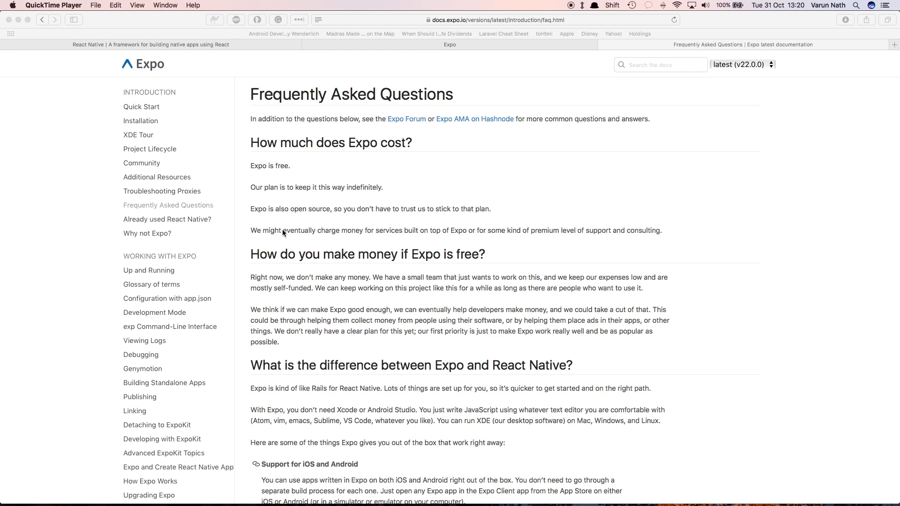
double_click(259, 208)
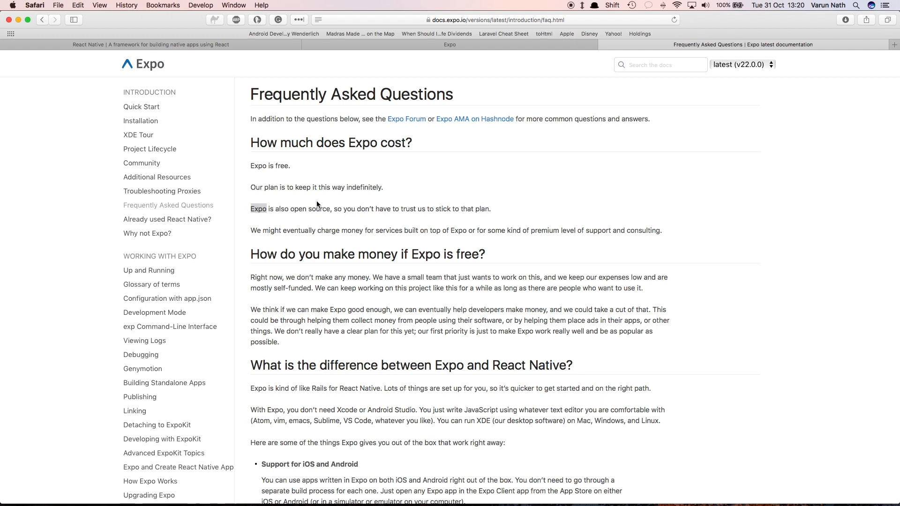